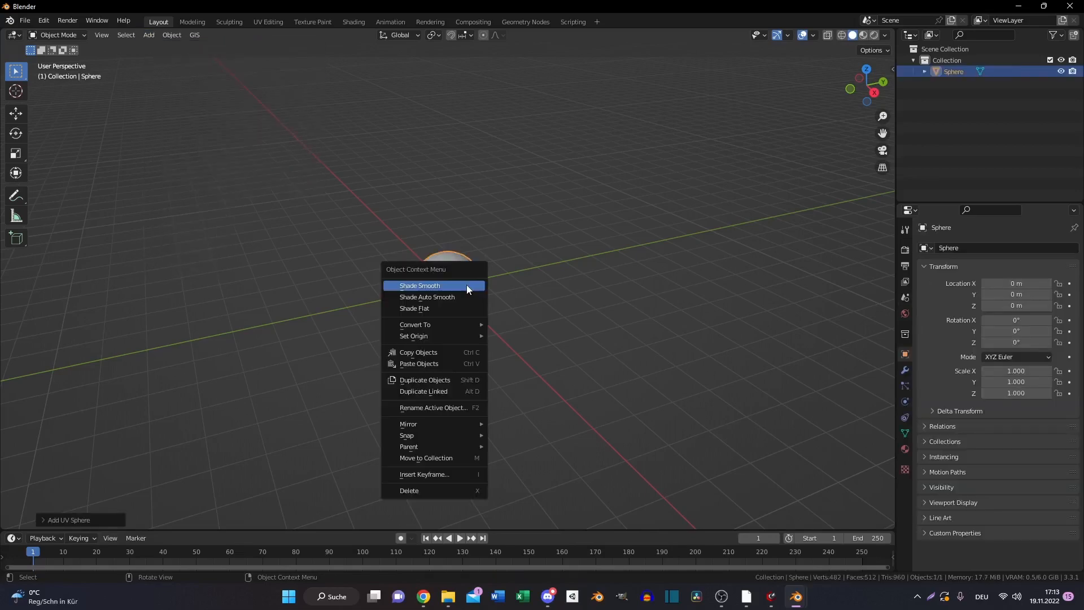
Shade the sphere smooth, switch rendering to Cycles, and disable its transmission ray visibility
click(421, 286)
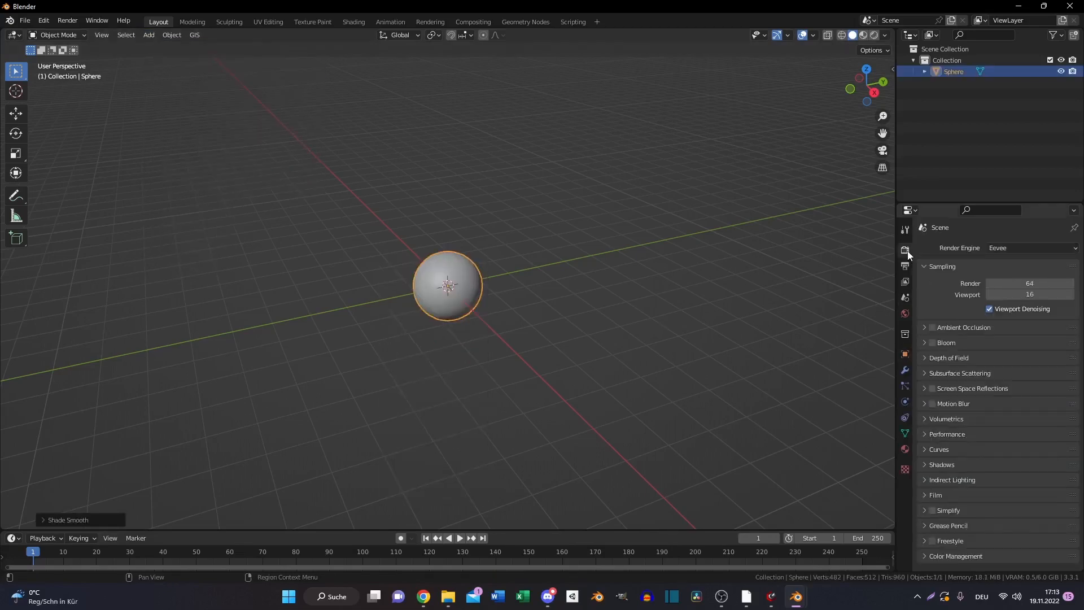
click(1030, 247)
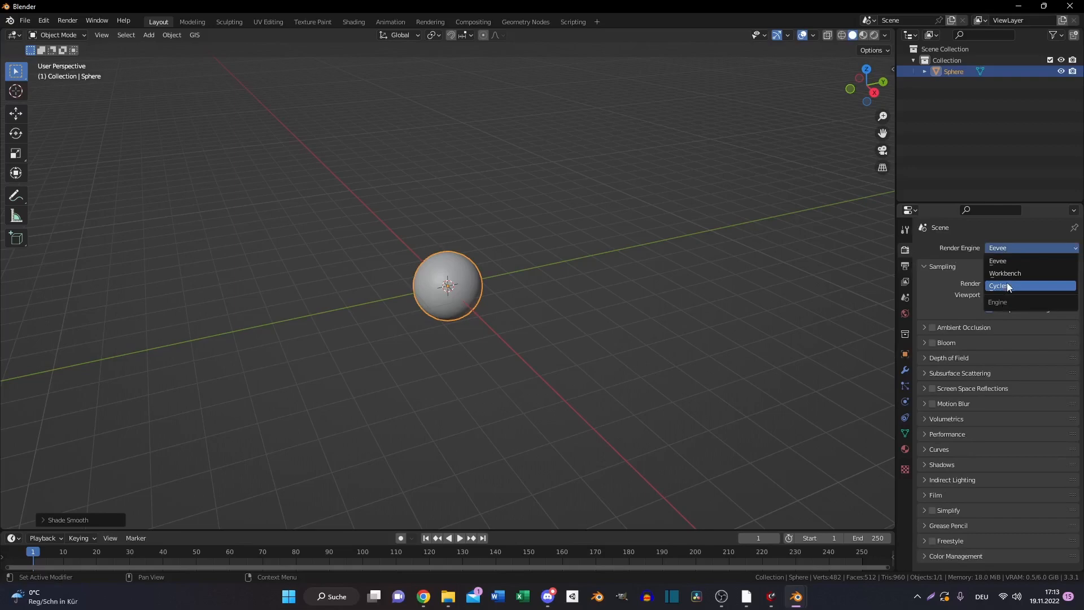
click(998, 286)
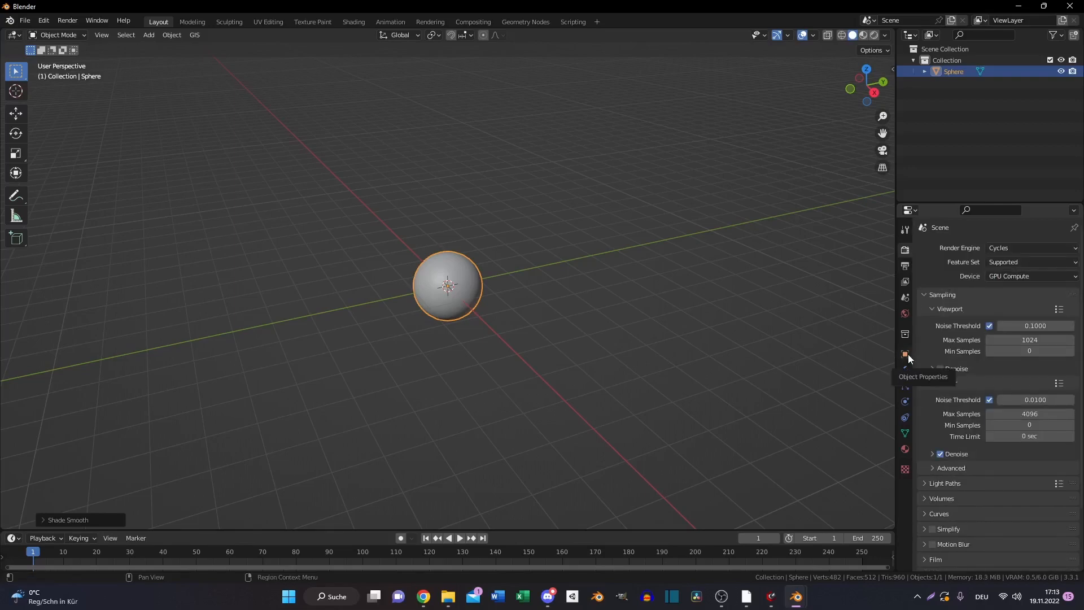
click(904, 354)
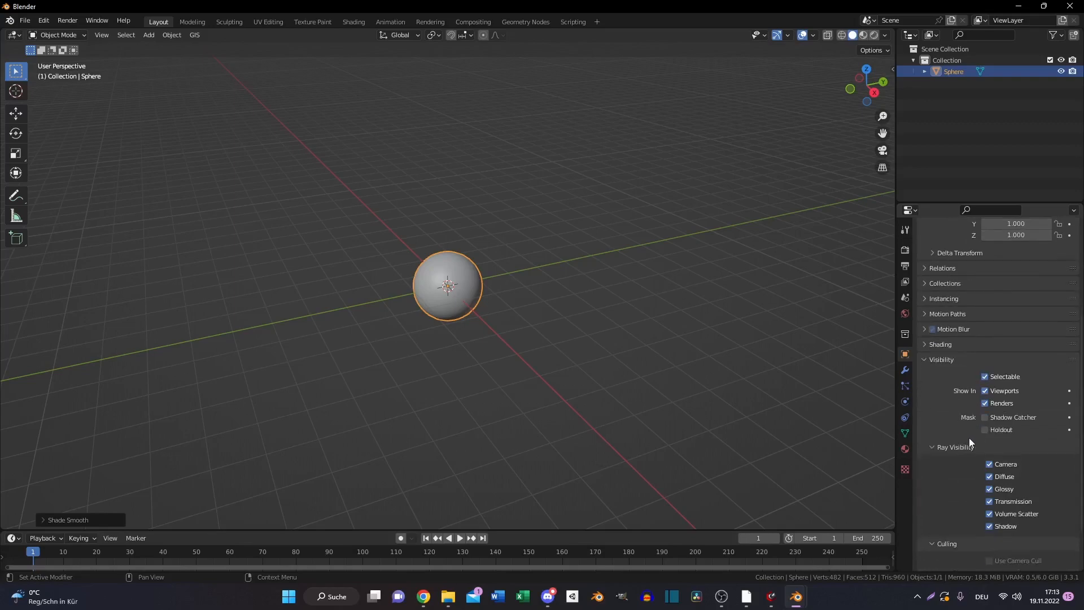
click(990, 501)
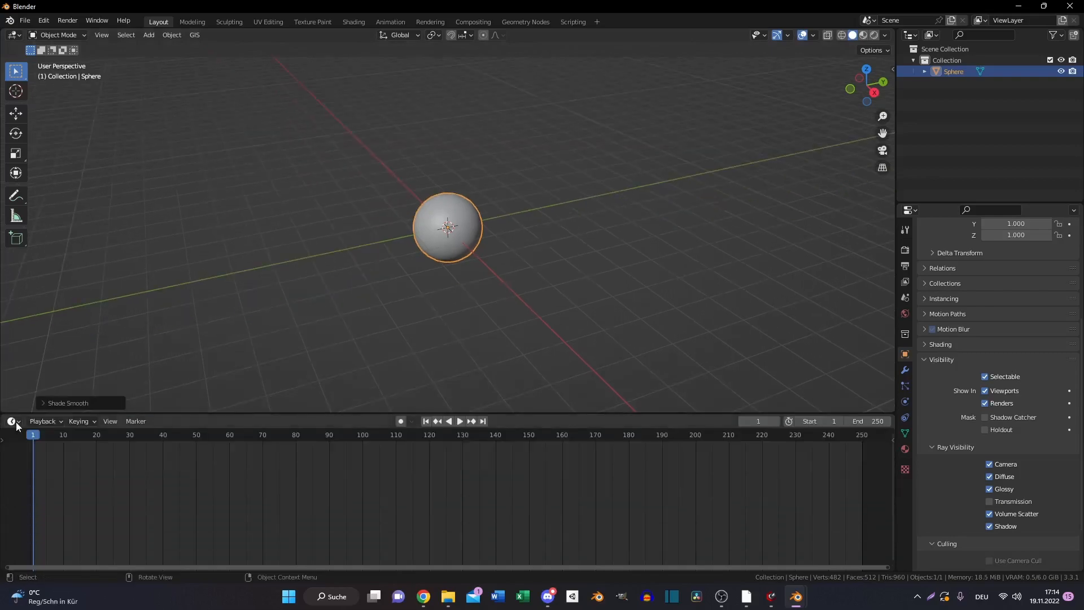
In a Shader Editor, route Layer Weight Facing into a ColorRamp with the white stop at 0.5
click(10, 421)
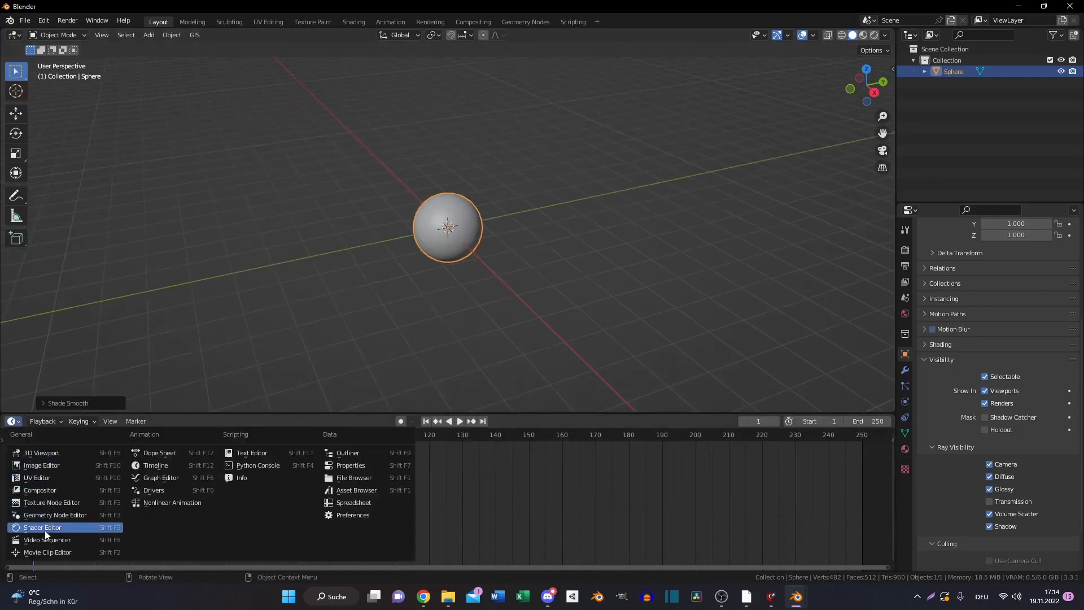
click(41, 527)
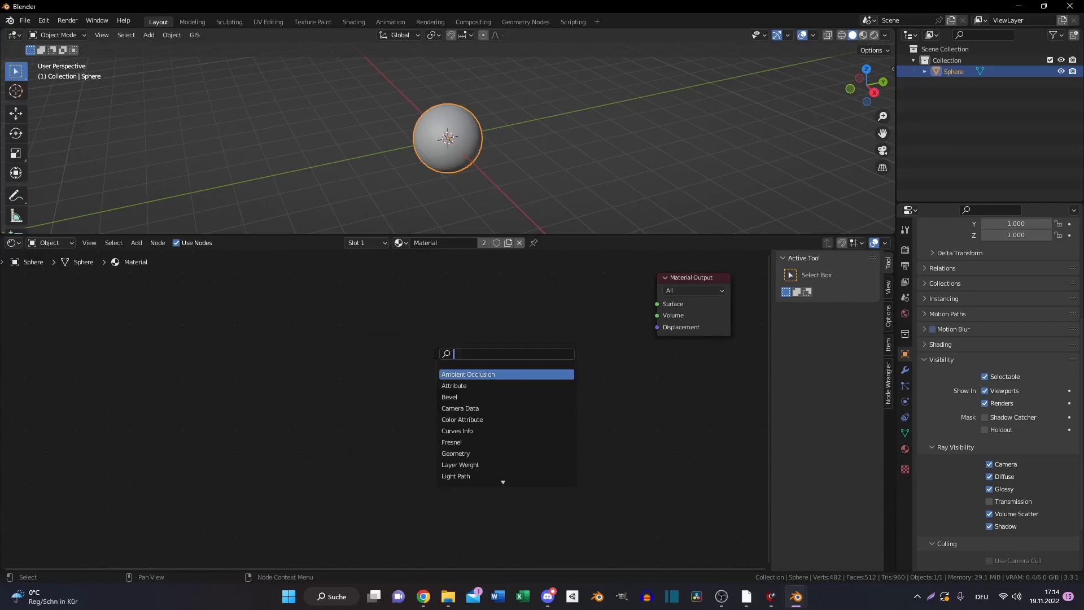
click(460, 465)
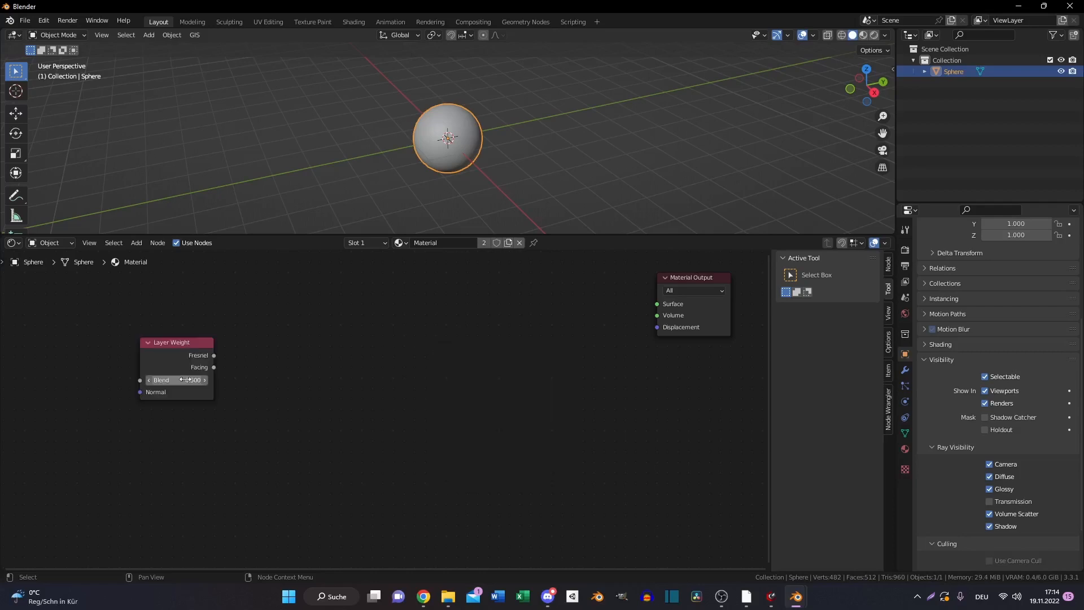
click(176, 379)
text(0.600)
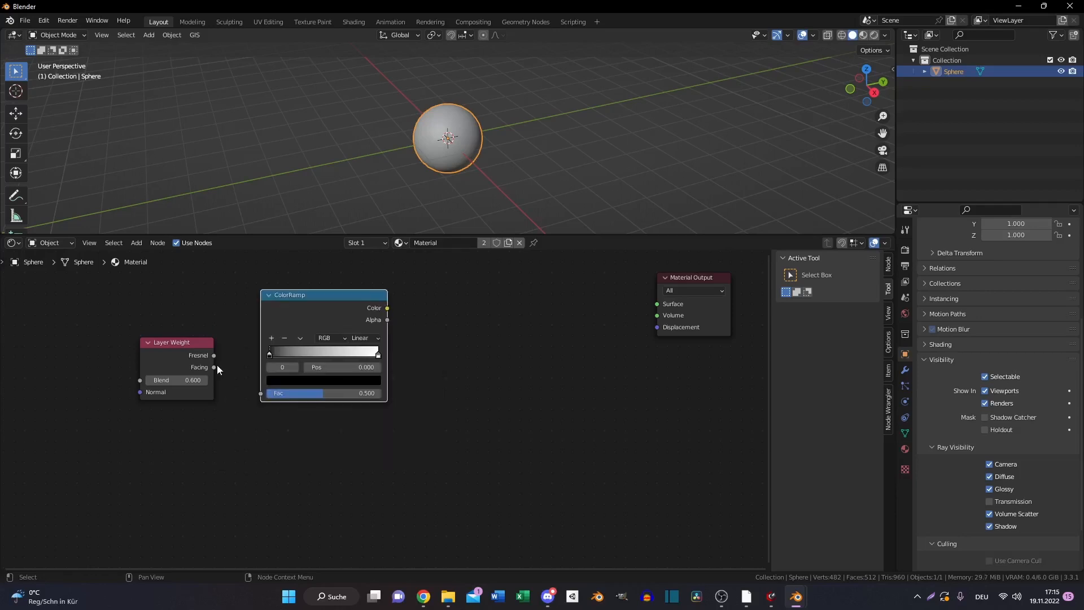
drag(213, 367, 260, 393)
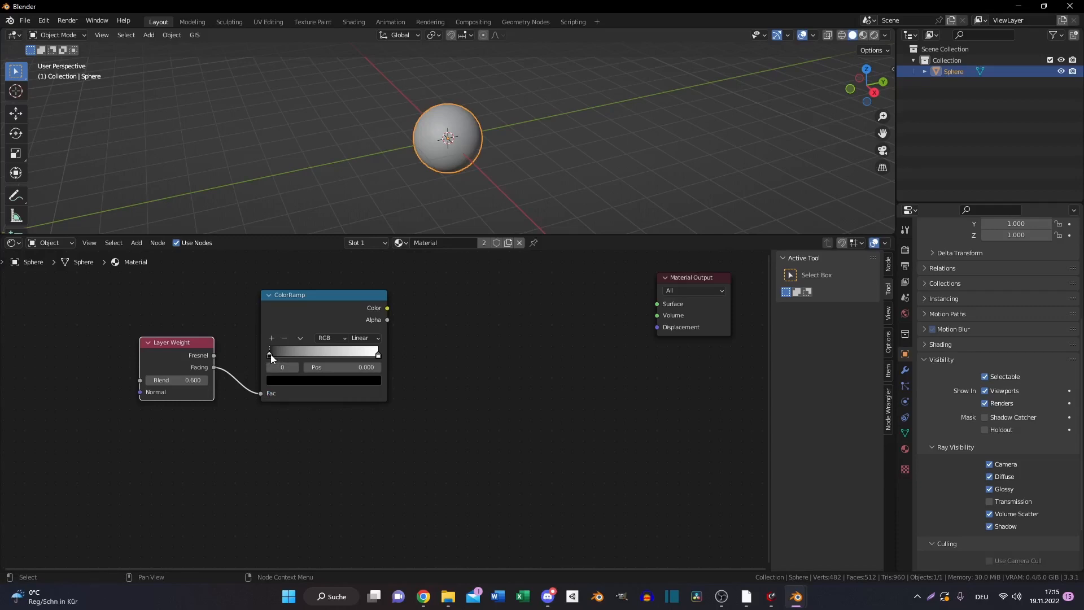
drag(270, 355, 279, 354)
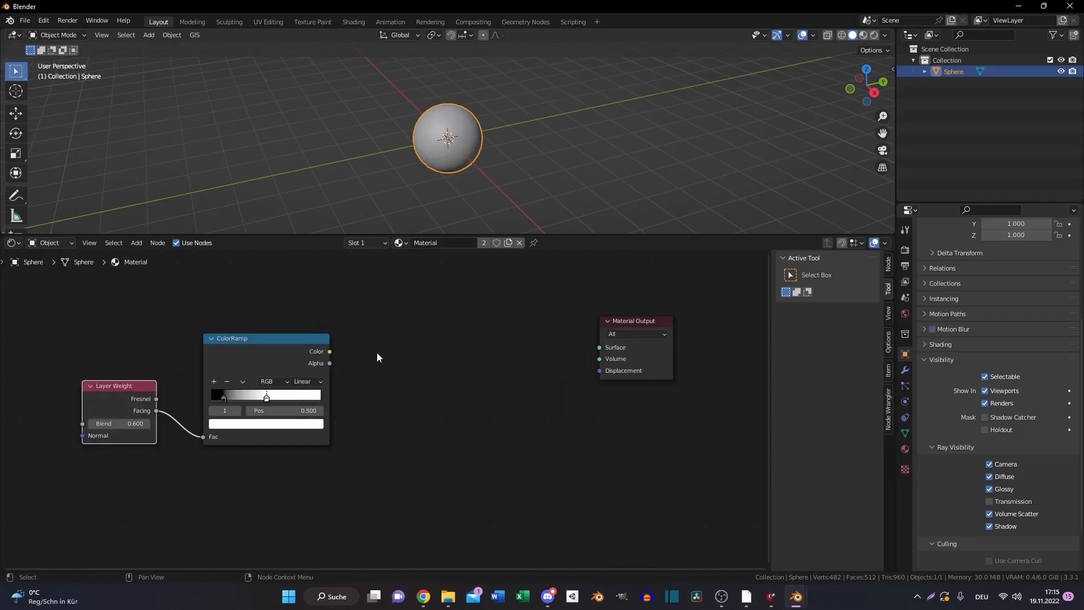
Add a Refraction BSDF with IOR 0.850, coloured by the ColorRamp
text(ref)
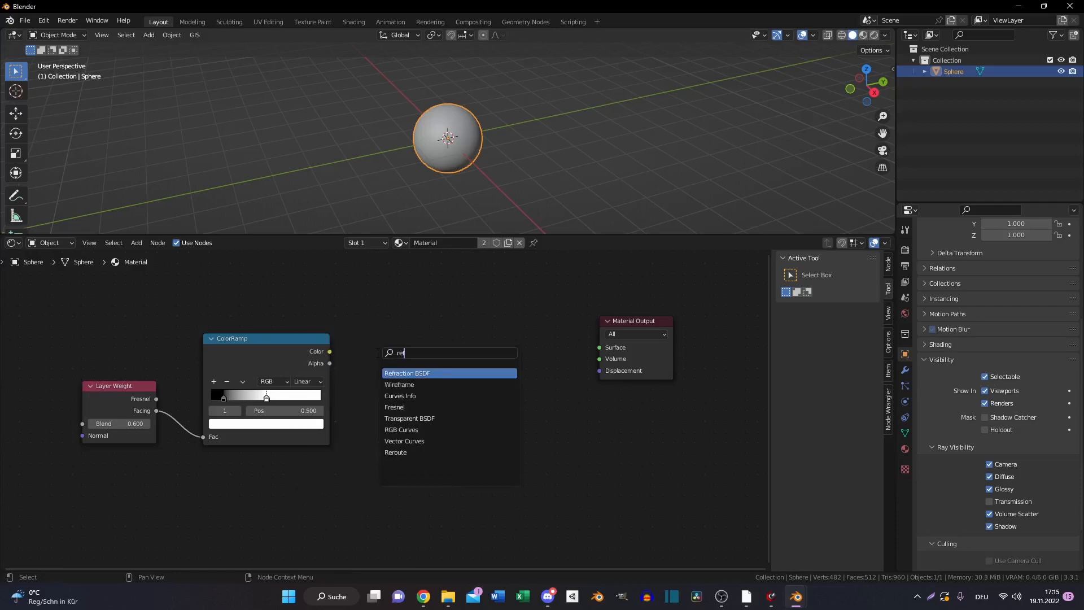
click(406, 373)
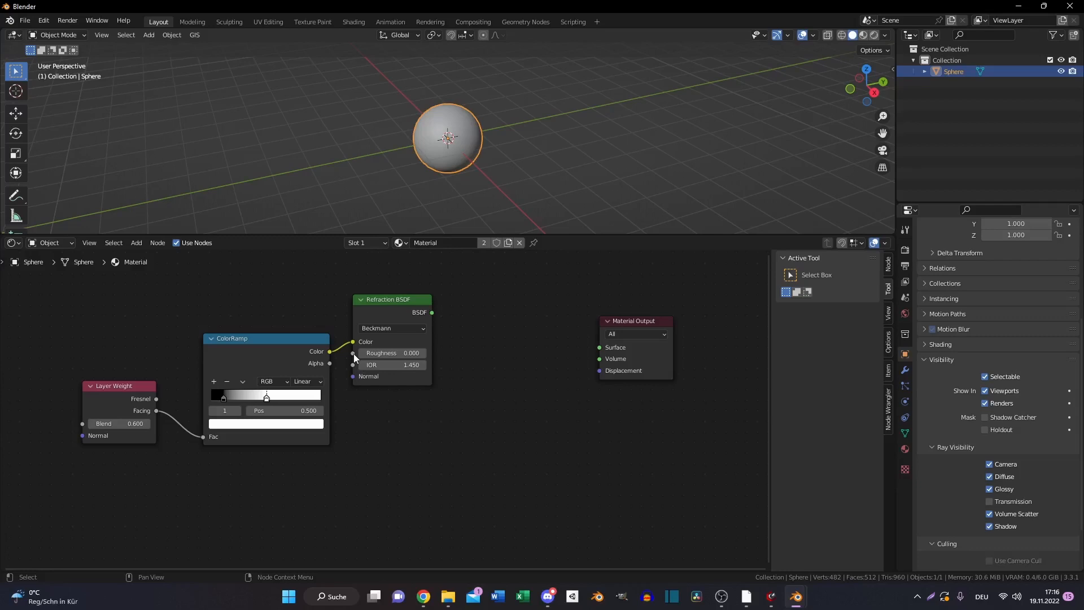
mouse_move(391, 365)
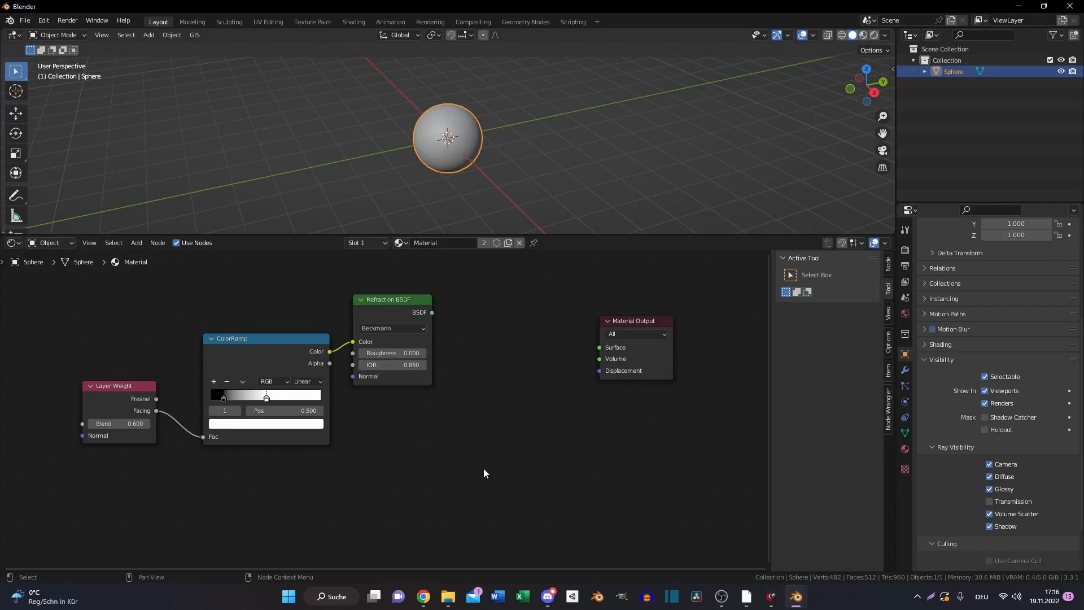
mouse_move(180, 384)
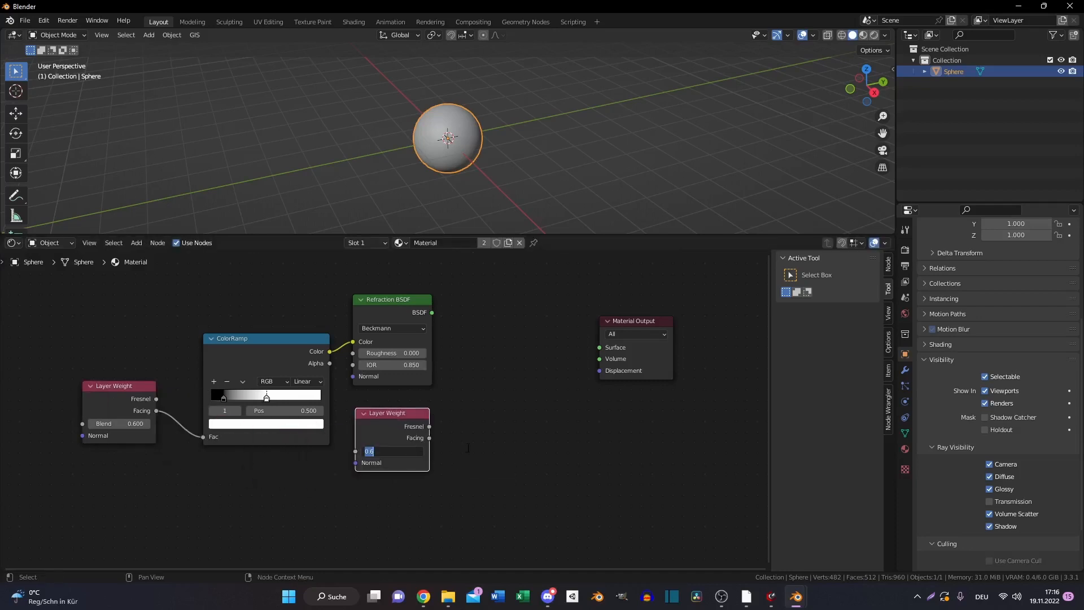
Give the new Layer Weight a Blend of 0.88 to drive the Glass BSDF's IOR
text(.88)
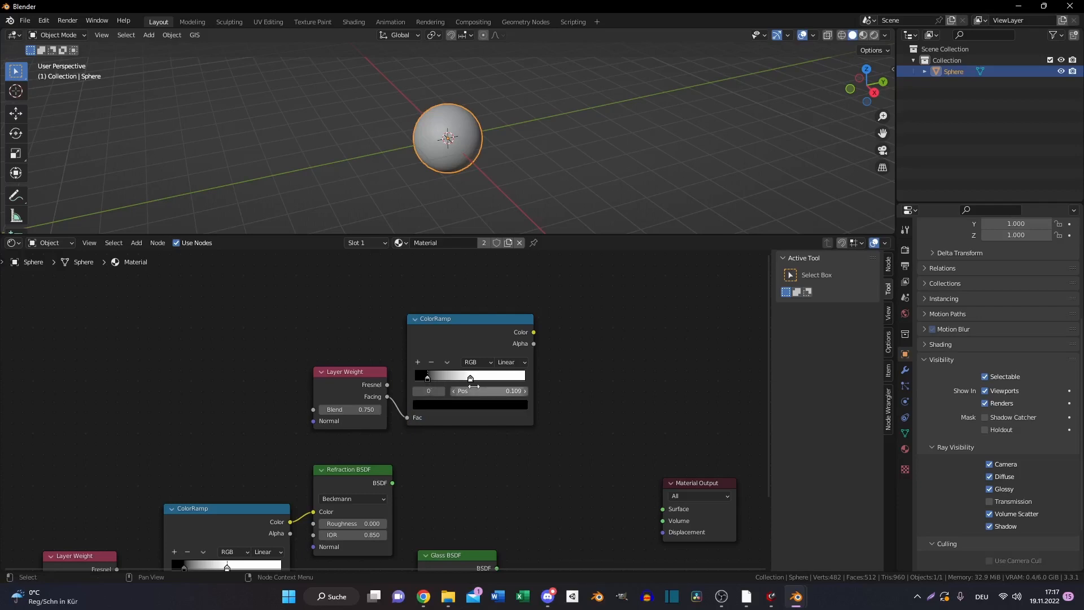
mouse_move(488, 391)
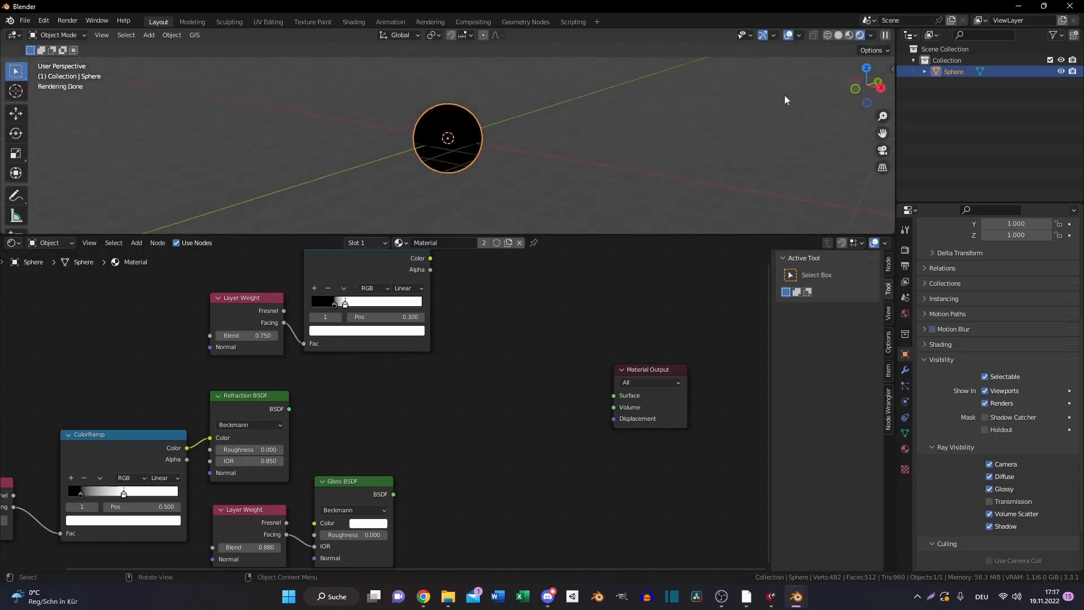
click(869, 35)
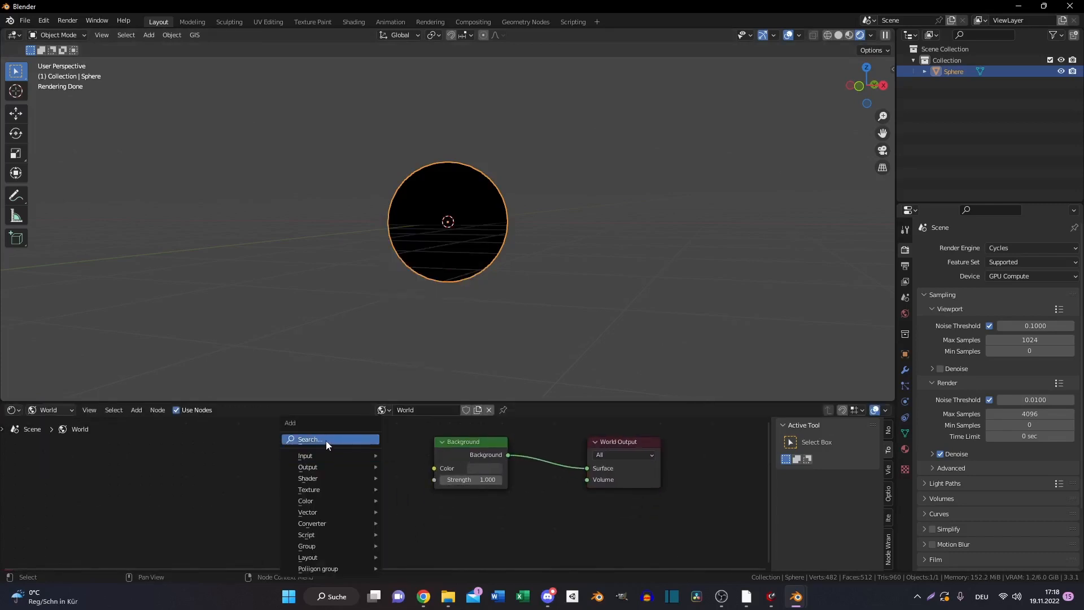
Add an Environment Texture to the world and load the Milky Way image as background
click(50, 410)
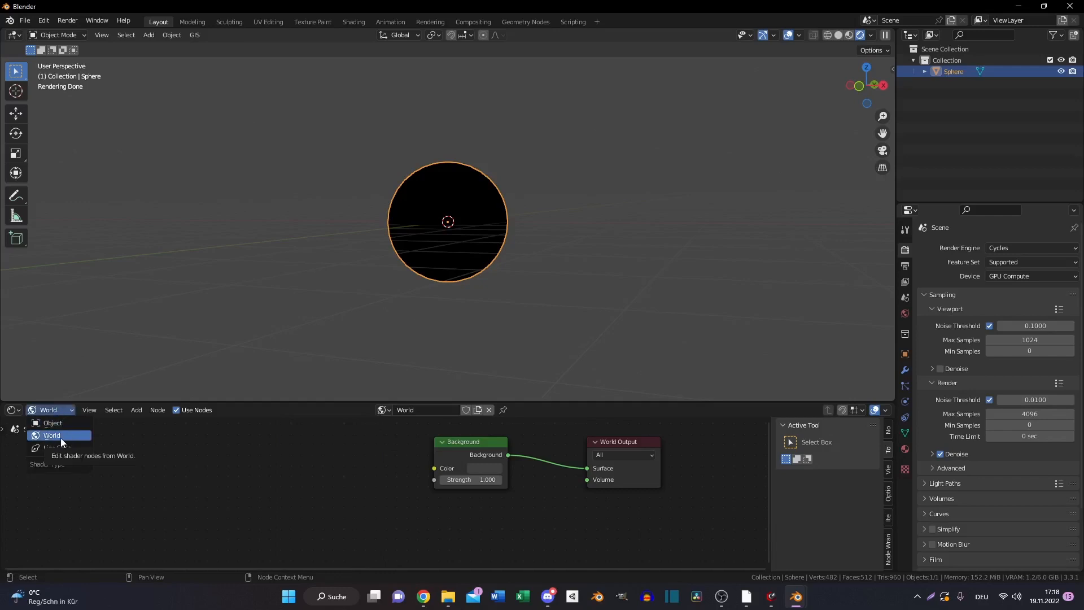
click(136, 410)
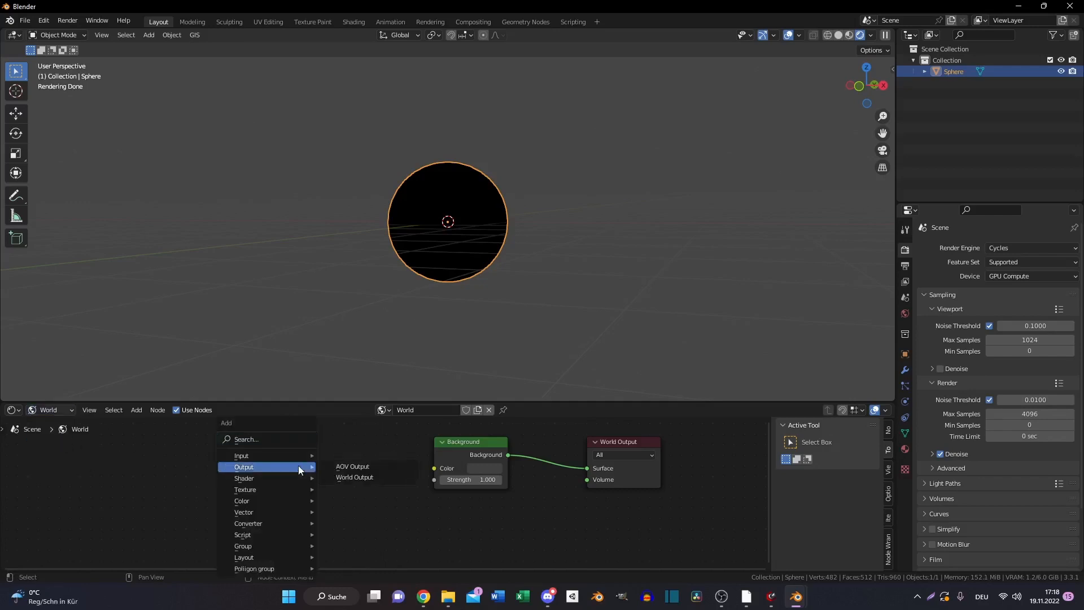
text(envi)
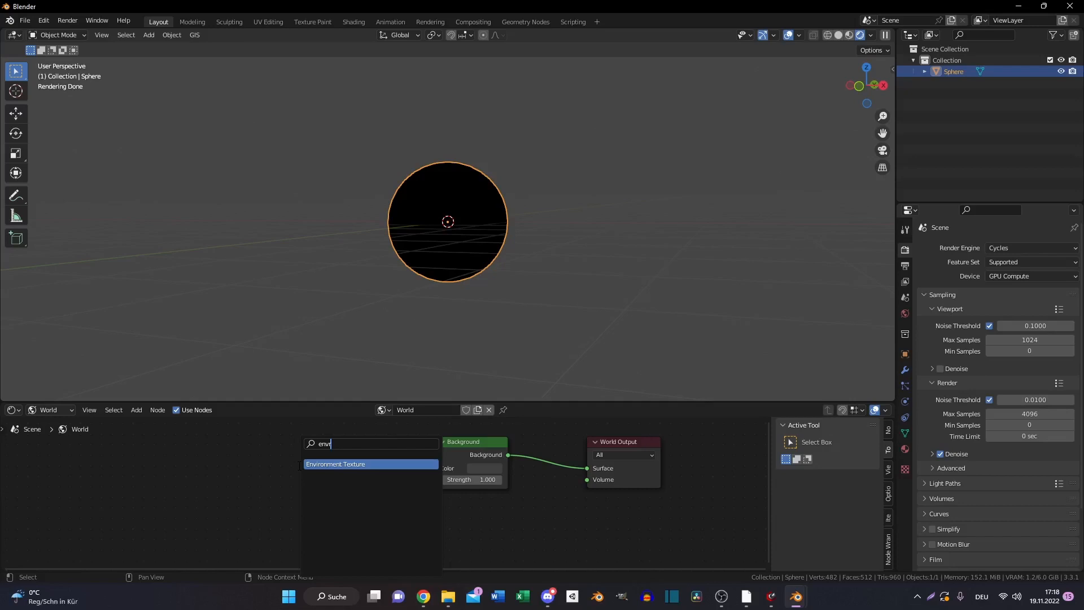
click(336, 463)
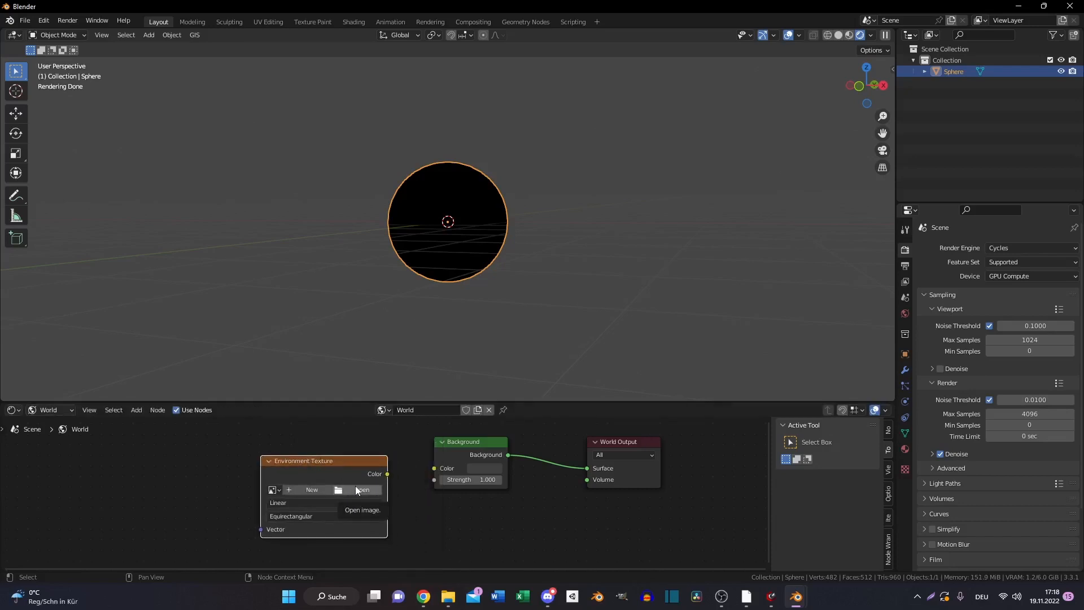
click(361, 489)
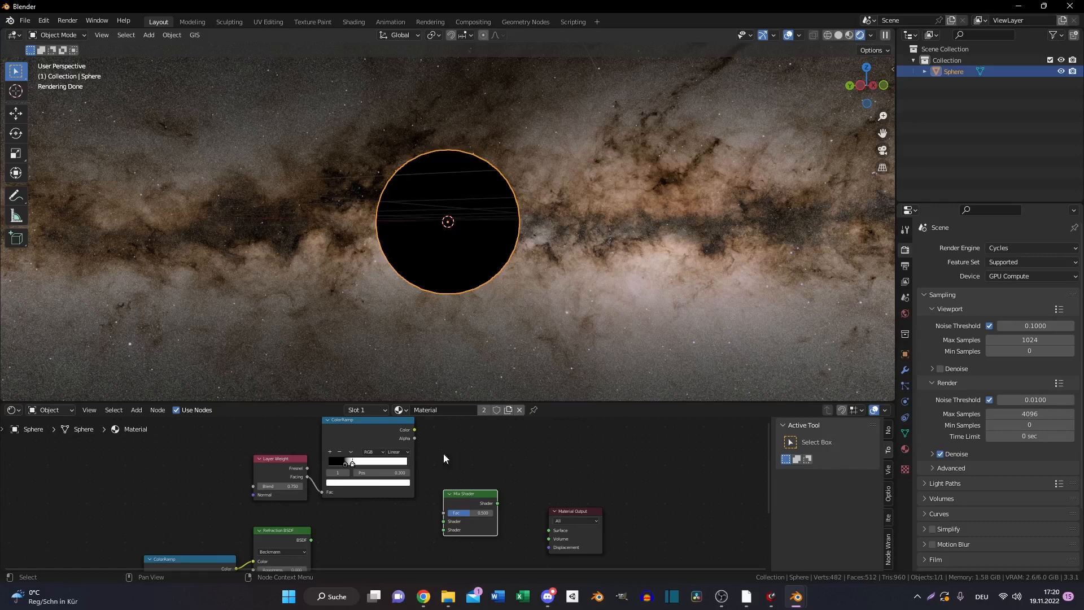
mouse_move(418, 431)
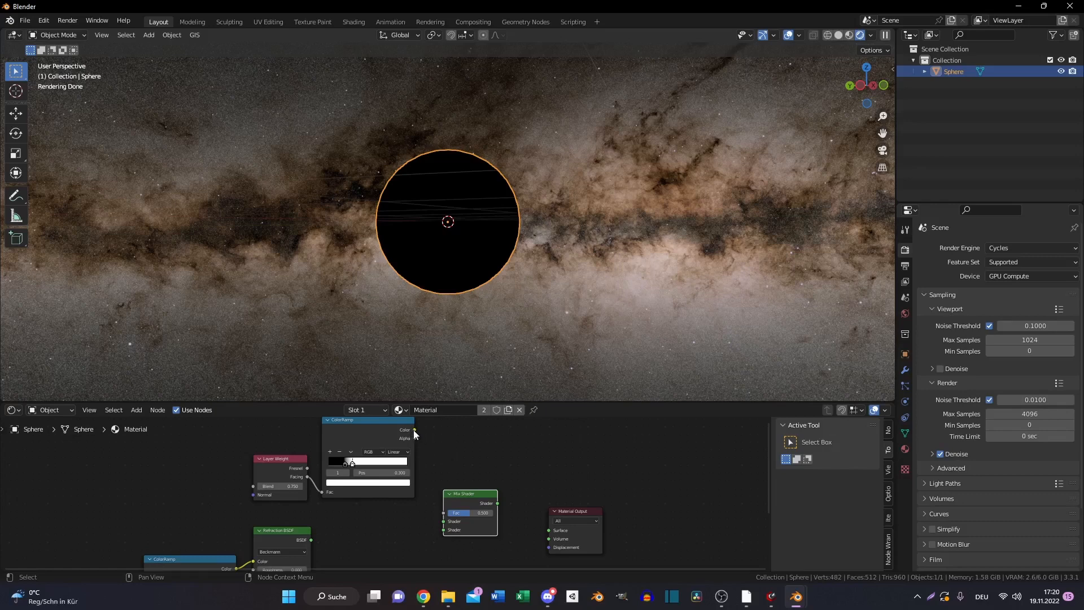
Connect the Glass BSDF into the Mix Shader so the sphere lenses the Milky Way
drag(413, 429, 451, 512)
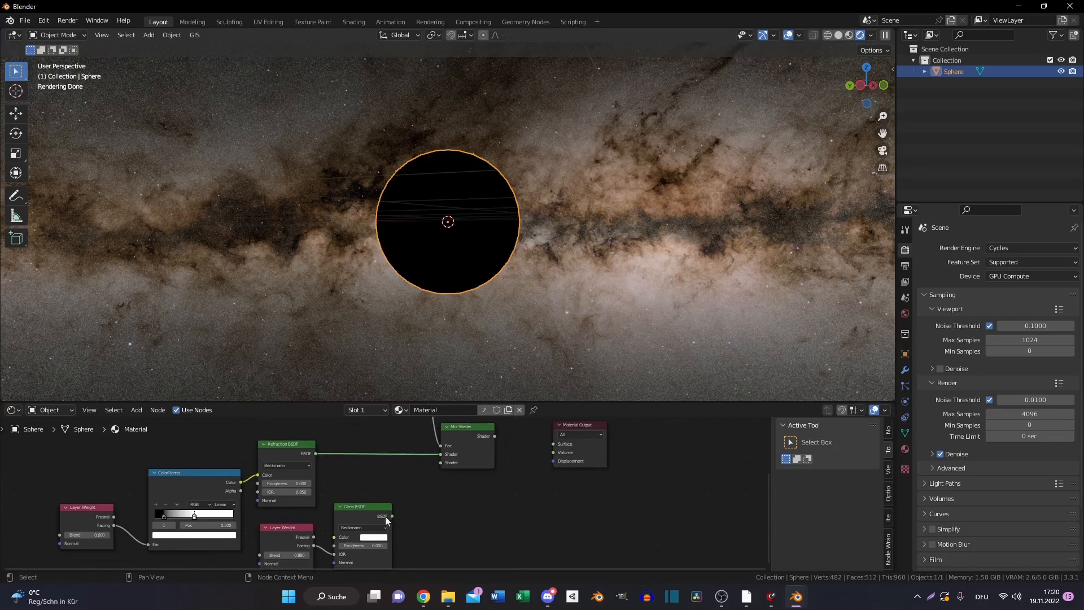
drag(392, 516, 451, 463)
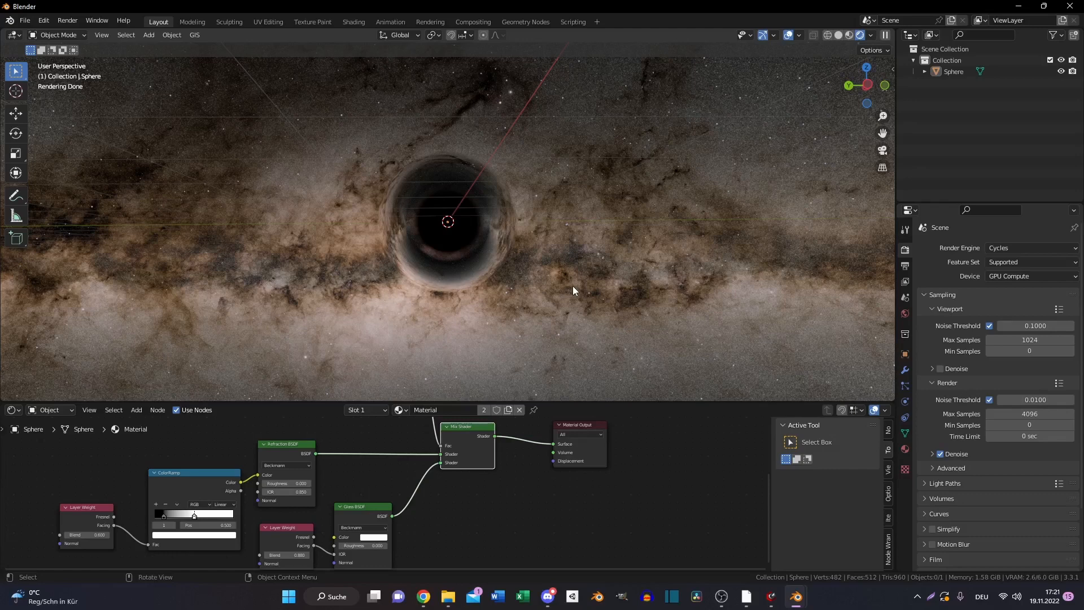
mouse_move(358, 180)
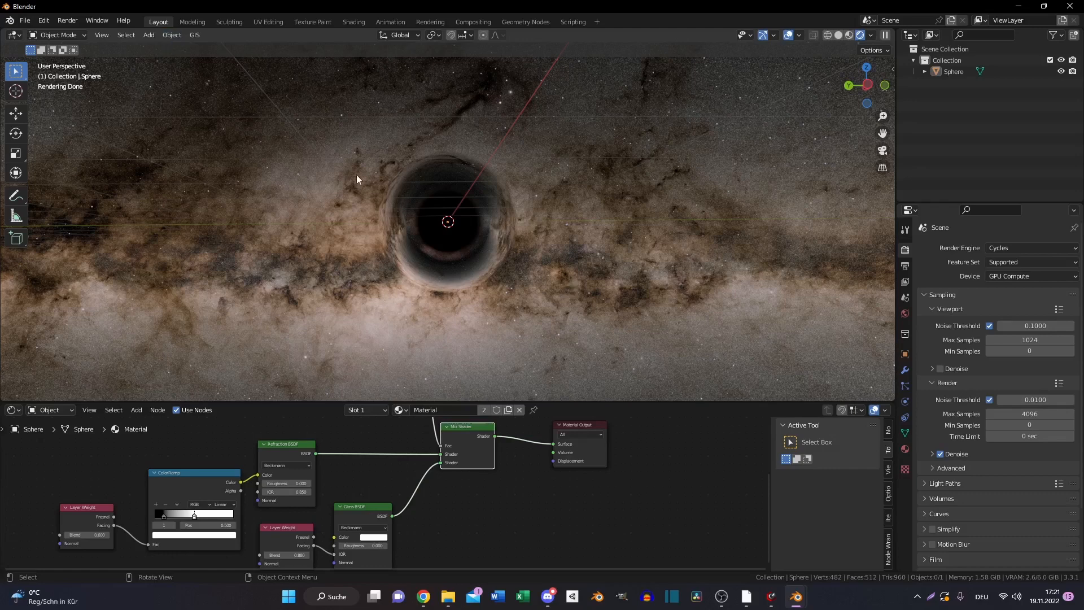
Add a second UV sphere and scale it into a wide flat disk around the black hole
click(149, 34)
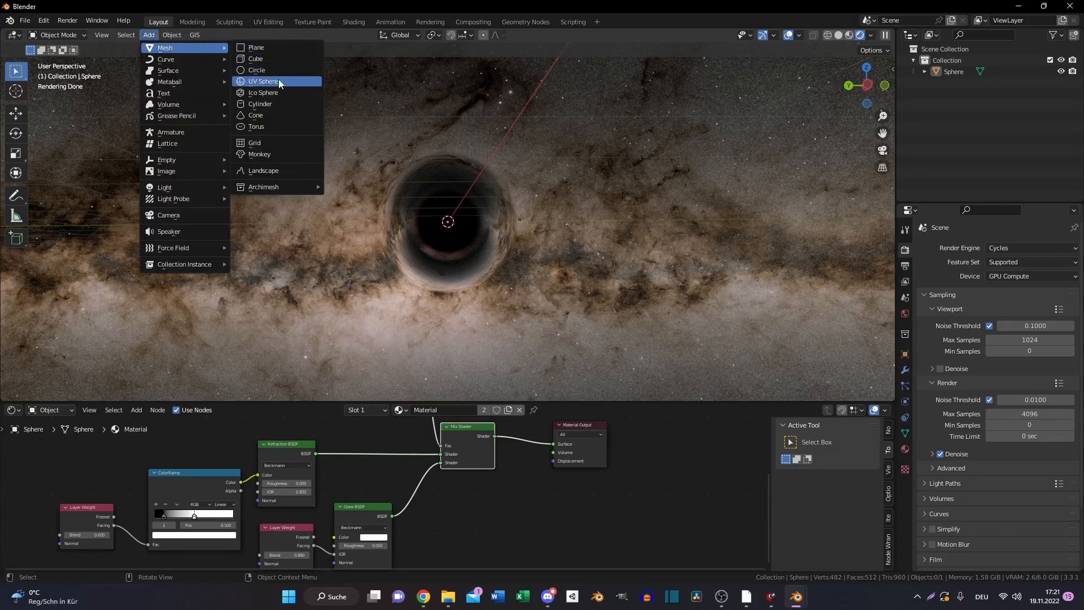
click(265, 81)
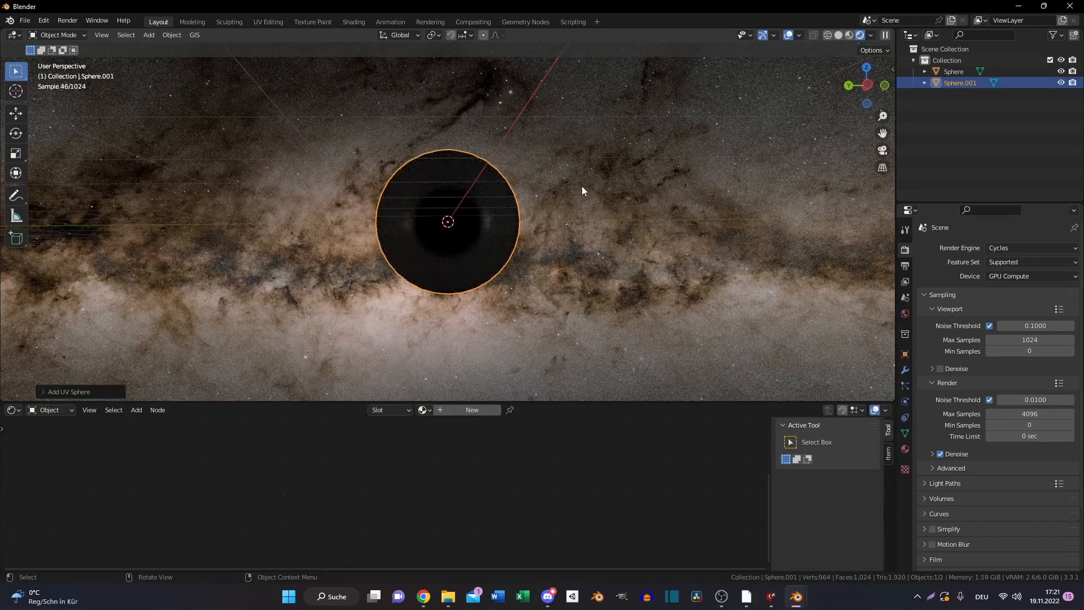
mouse_move(579, 255)
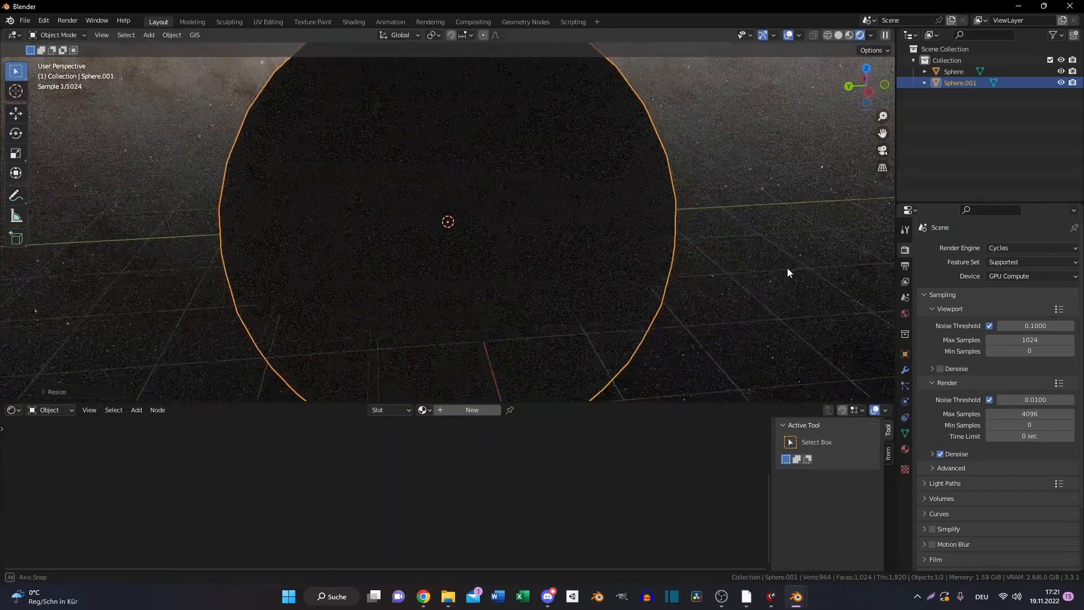
key(s)
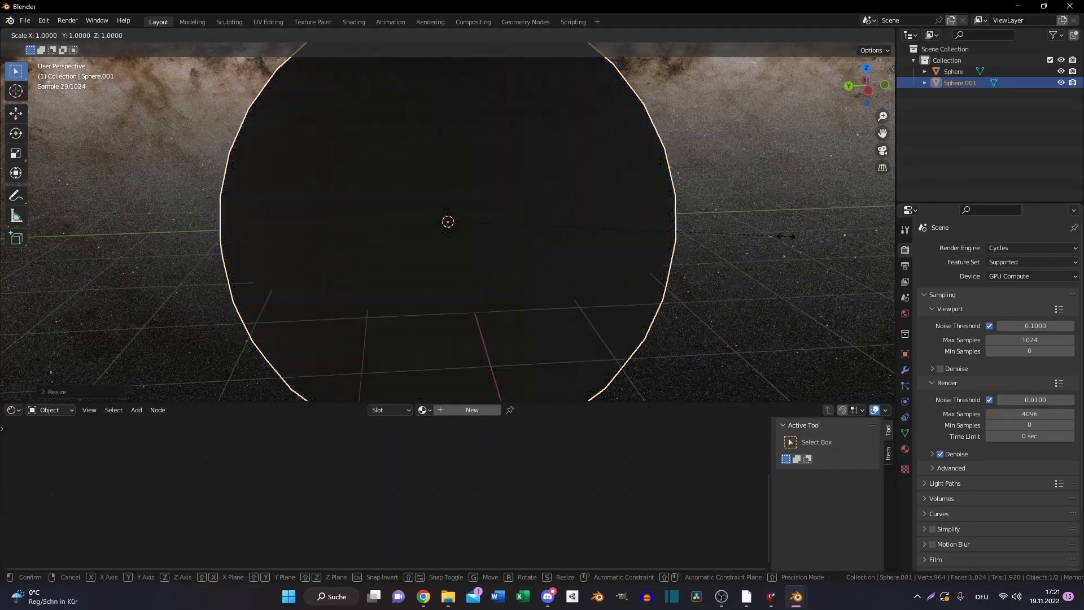
key(Z)
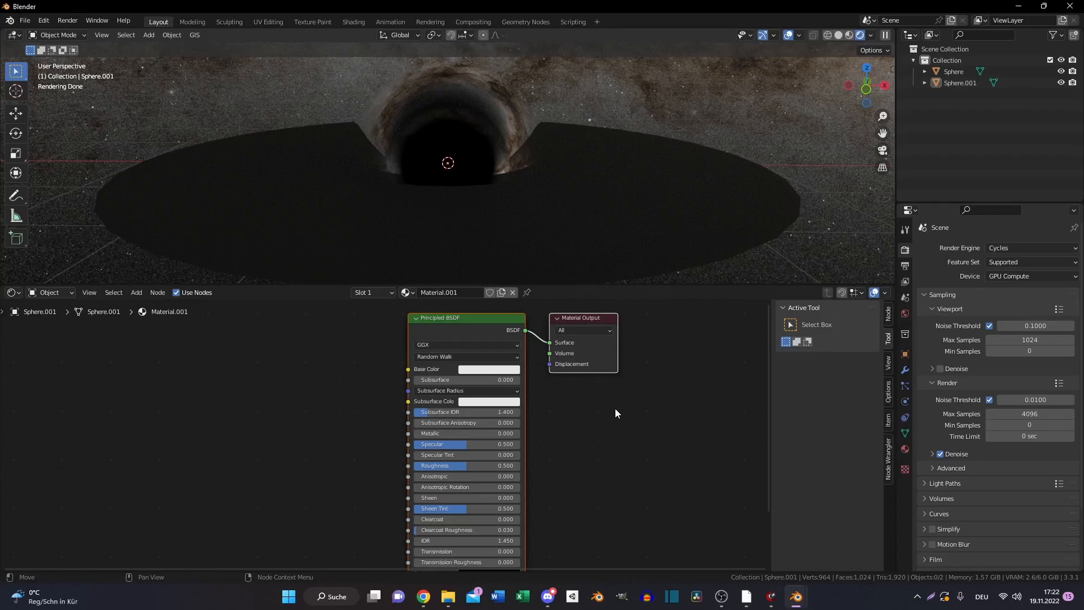
mouse_move(616, 400)
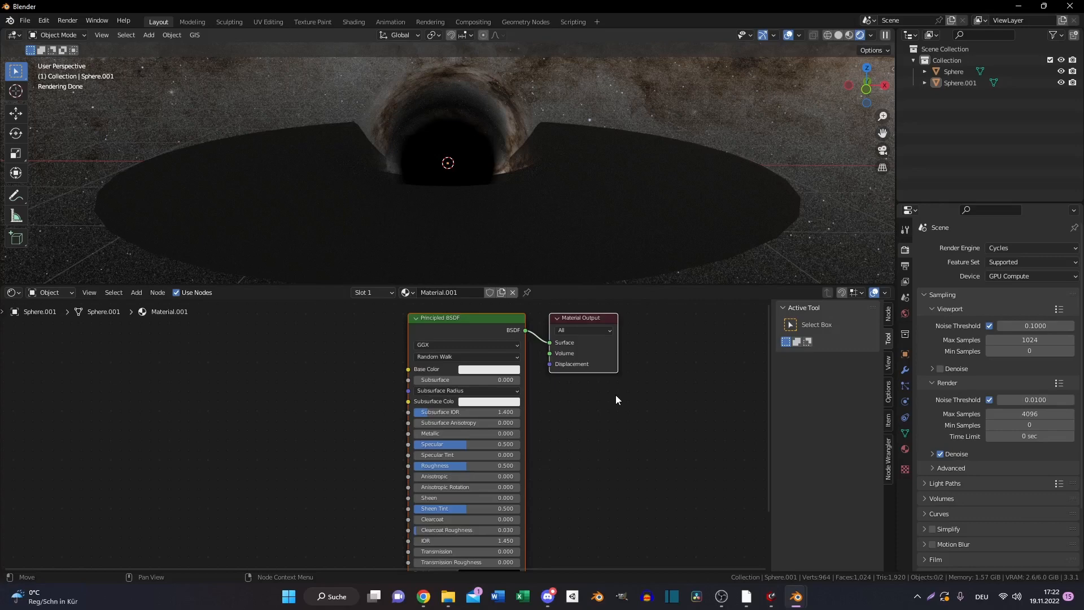
mouse_move(556, 301)
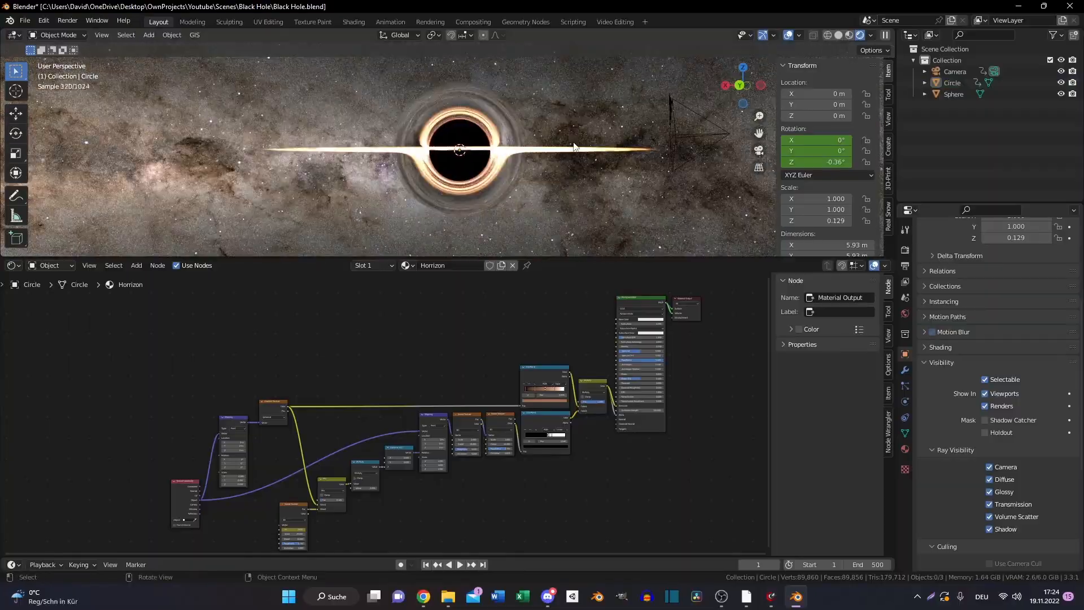
Orbit the view to look down on the glowing accretion disk
drag(574, 146, 579, 185)
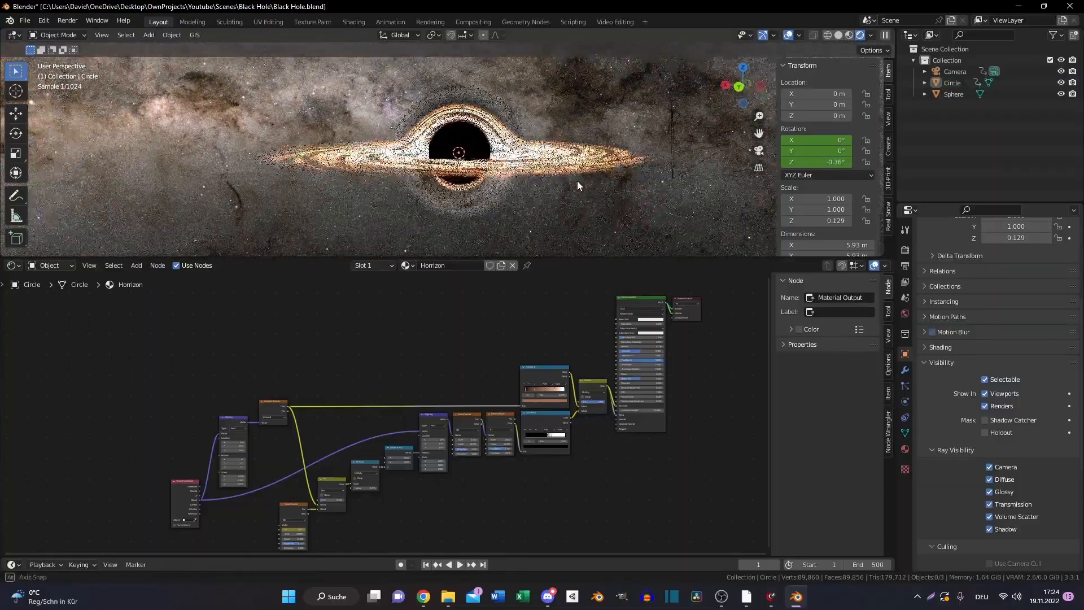